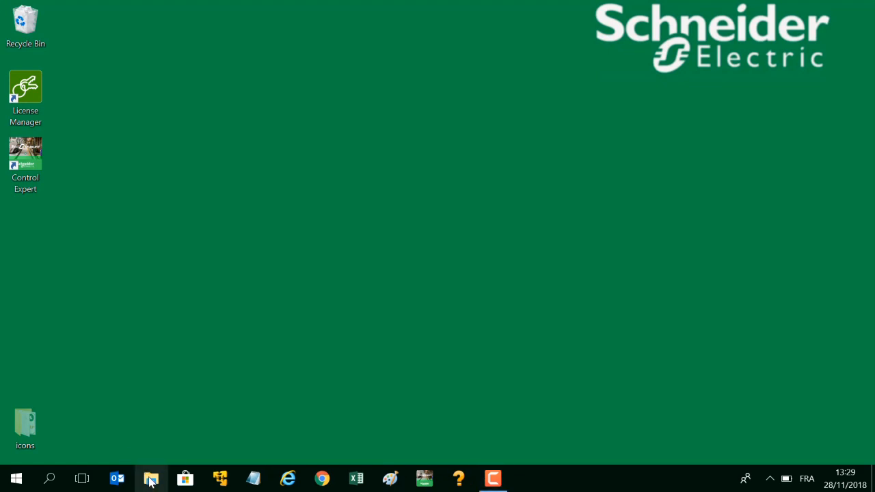
Step: Review the node-locked activation guide, then launch and close Control Expert to check its license mode
left_click(150, 479)
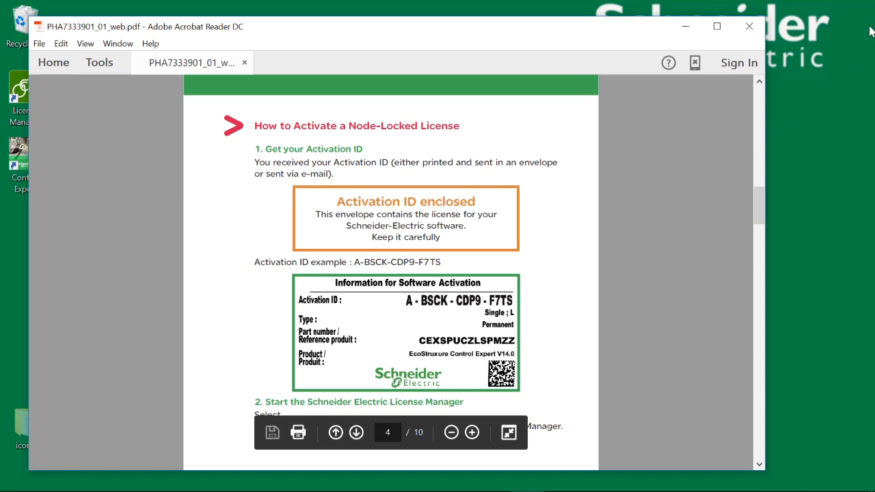
left_click(749, 26)
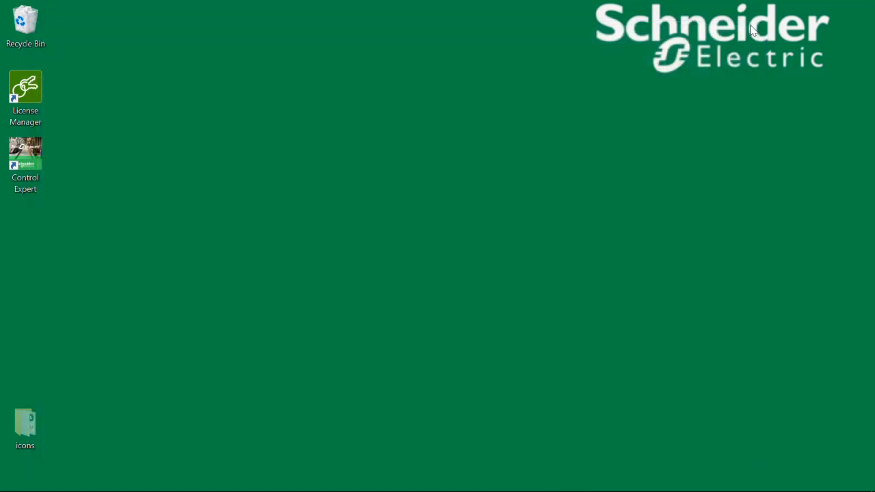
mouse_move(257, 147)
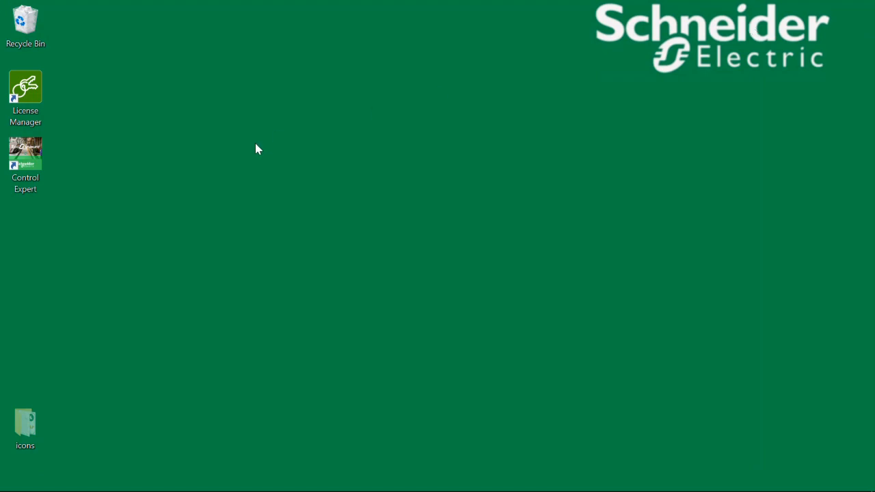
left_click(24, 153)
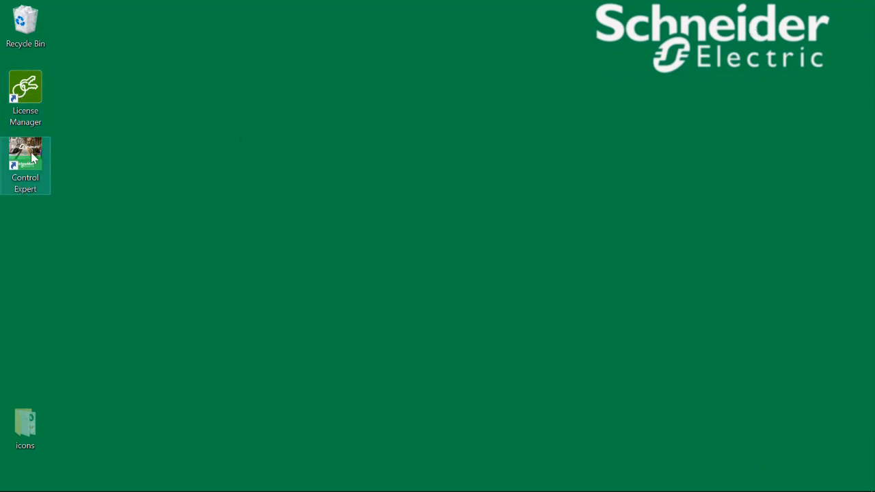
mouse_move(33, 159)
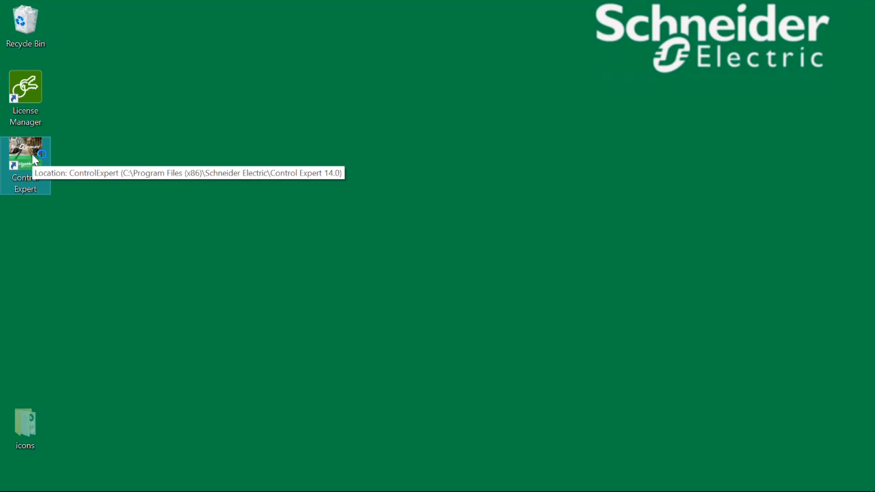
double_click(24, 156)
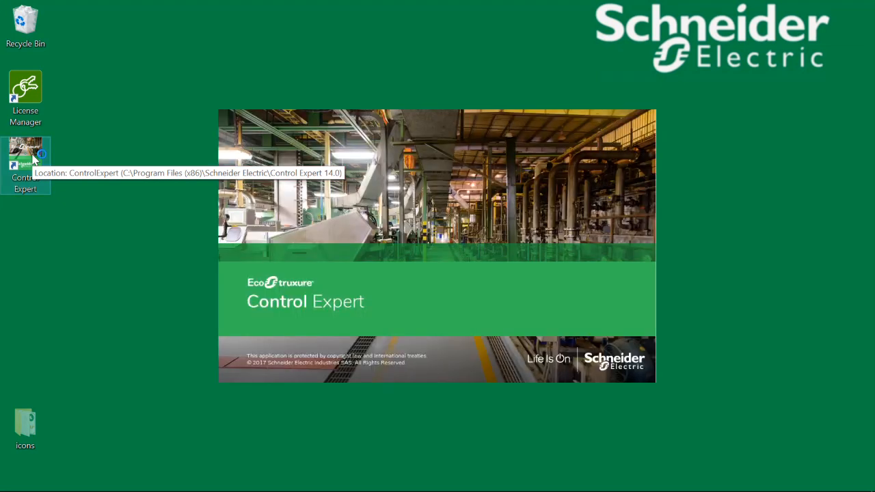
mouse_move(134, 336)
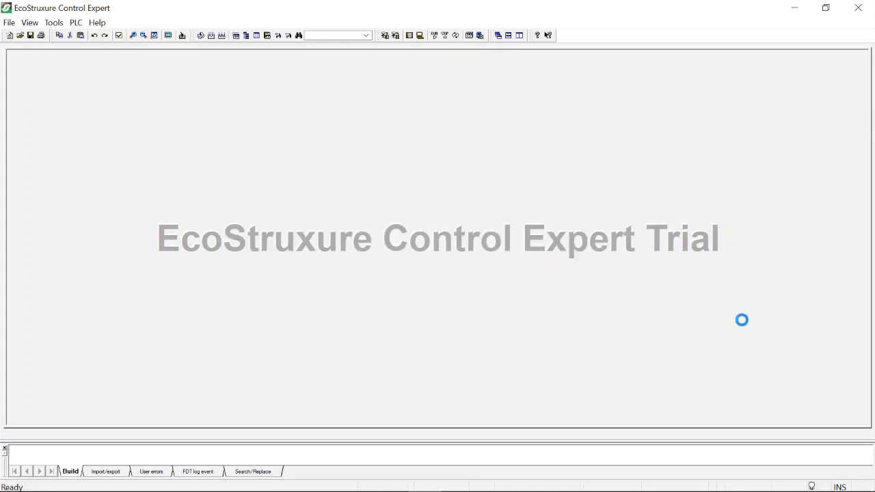
mouse_move(687, 248)
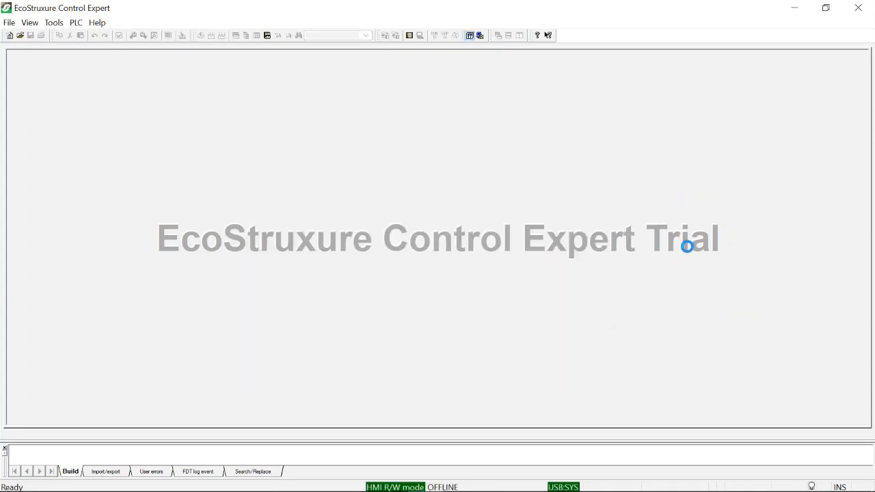
mouse_move(857, 9)
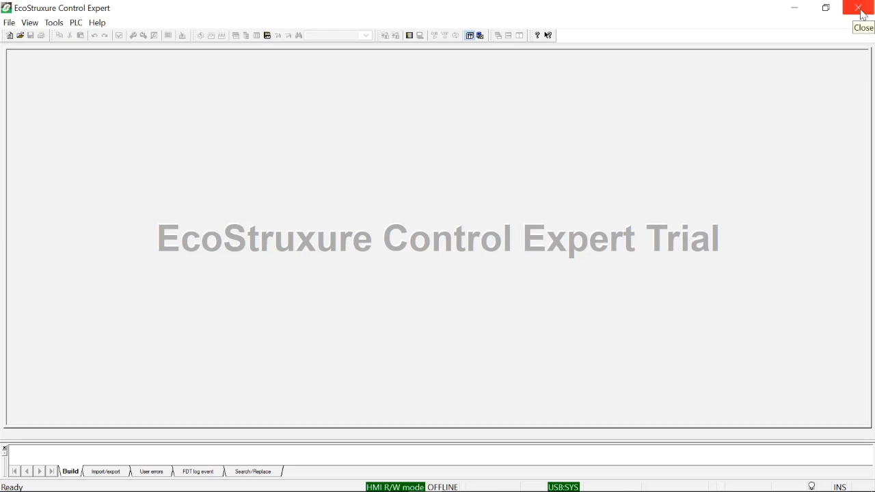
left_click(859, 8)
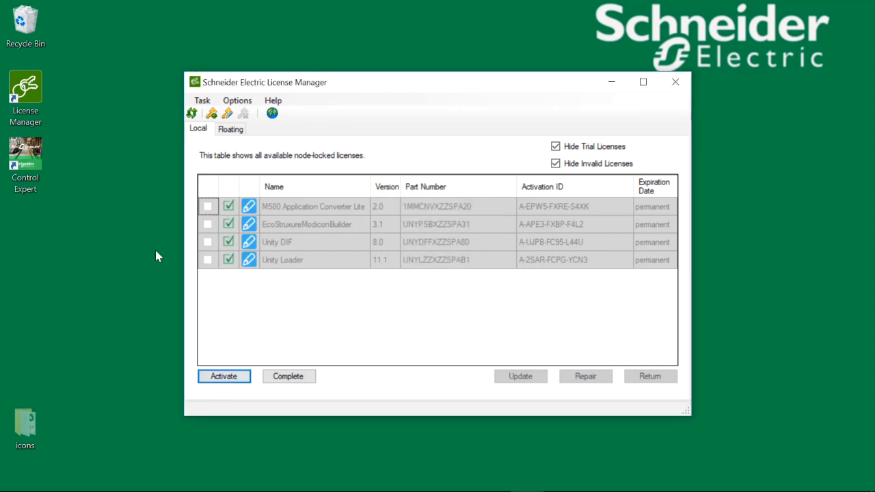
left_click(225, 377)
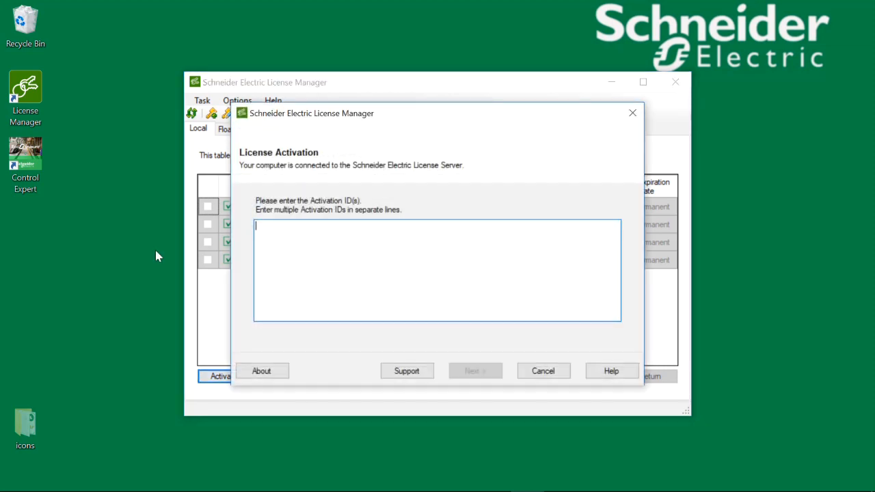
mouse_move(719, 166)
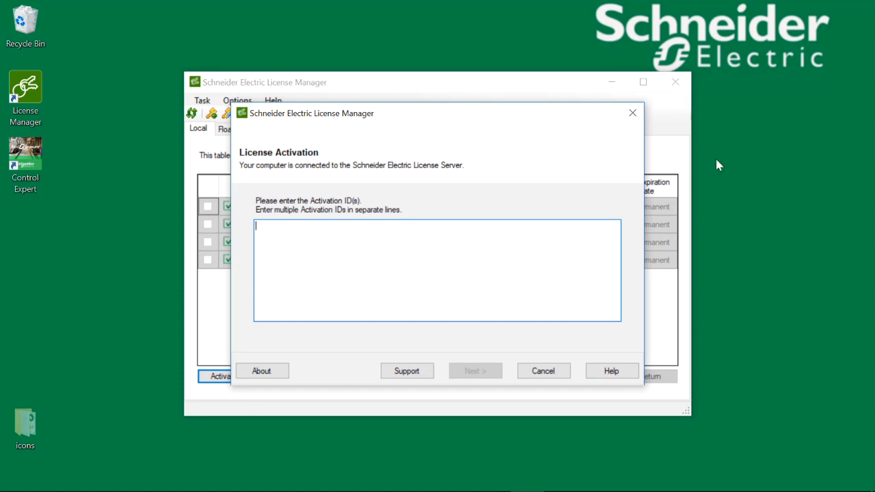
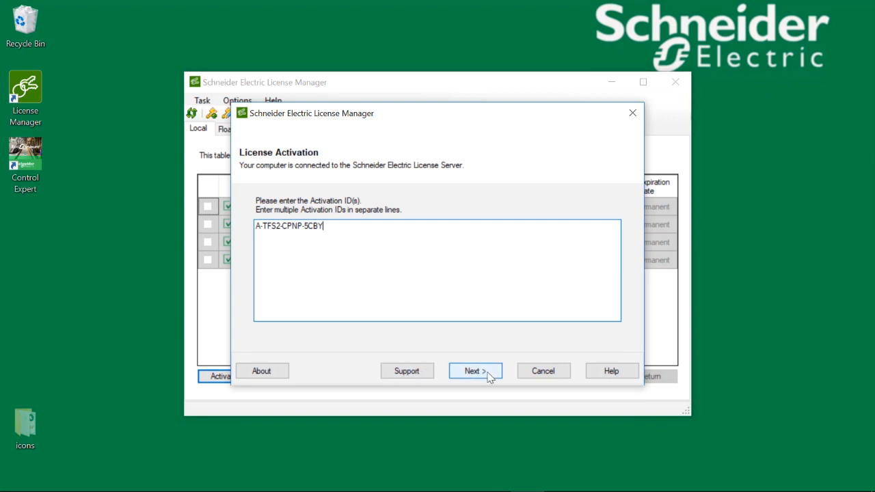
left_click(476, 370)
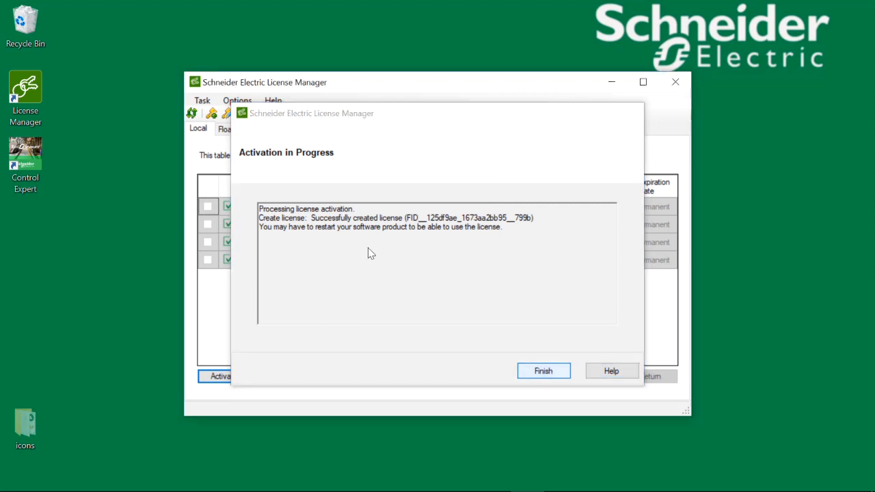
Step: Finish the activation so Control Expert XL appears in the Local list, then close License Manager
left_click(544, 370)
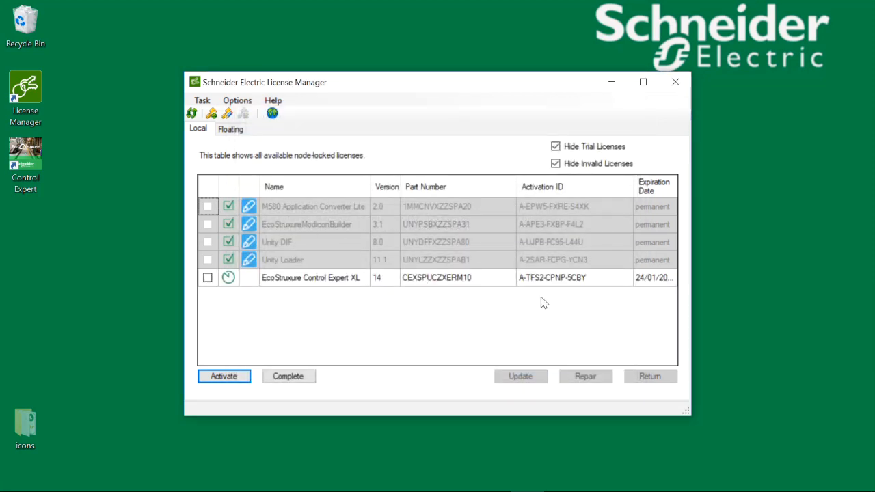
mouse_move(270, 225)
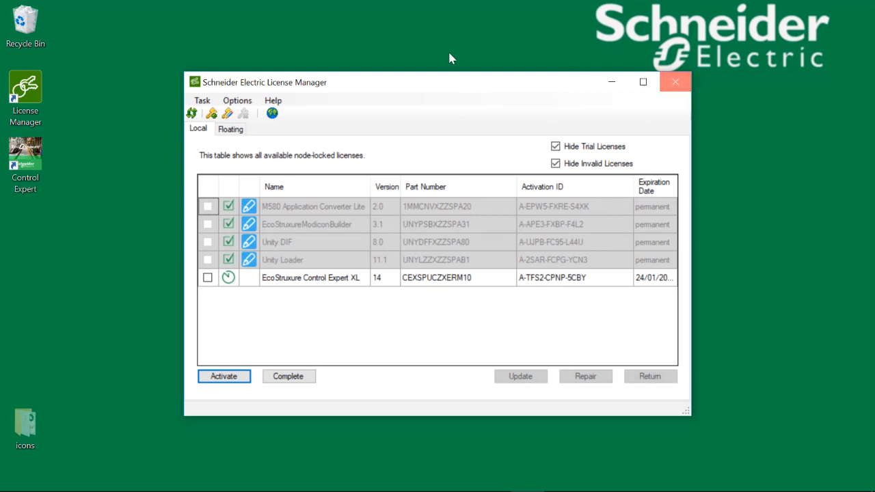
left_click(676, 82)
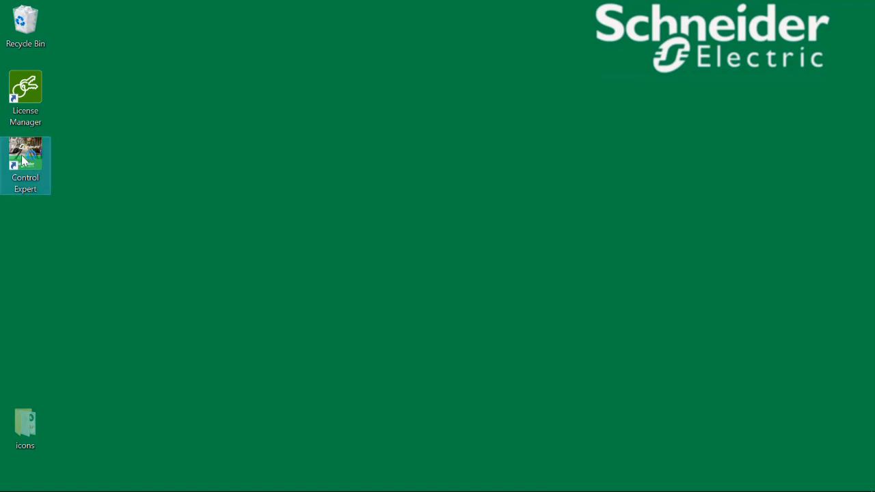
Step: Relaunch Control Expert, acknowledge the trial warning and confirm the Control Expert XL package
double_click(24, 153)
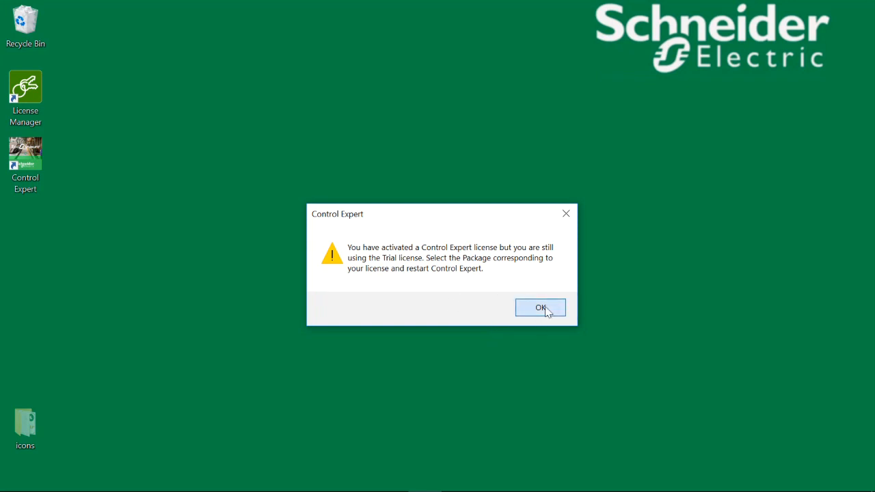
left_click(541, 308)
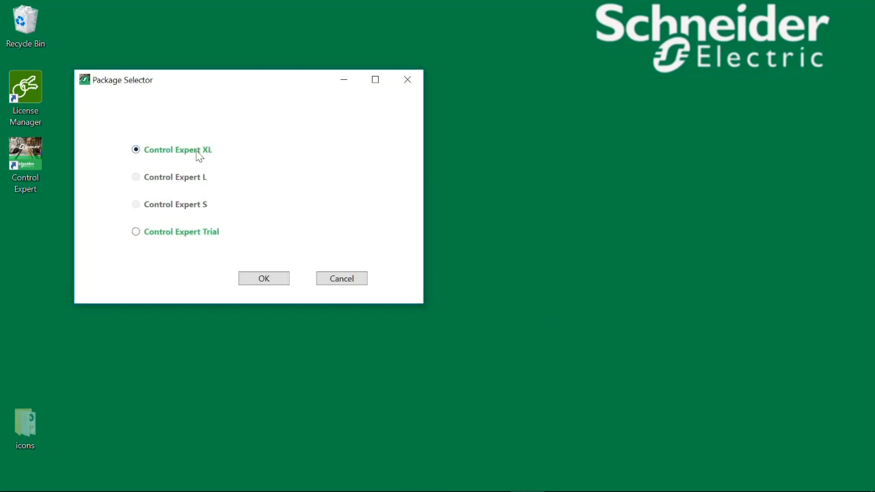
mouse_move(198, 207)
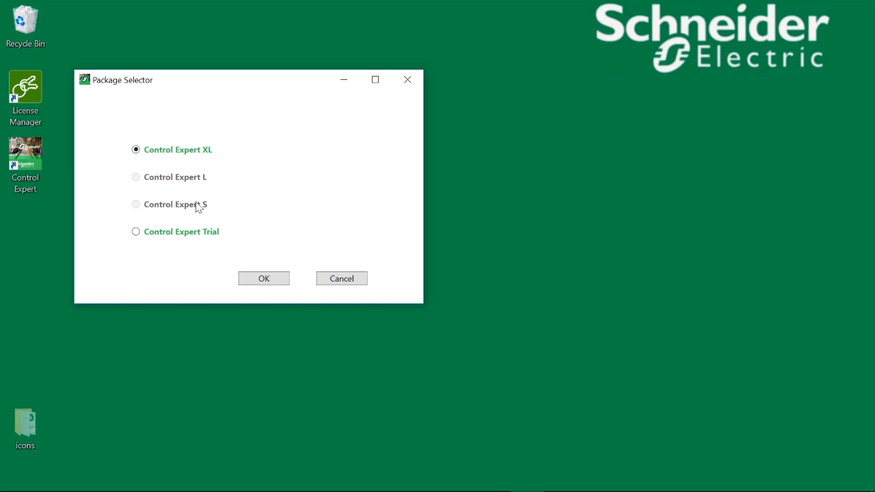
mouse_move(199, 153)
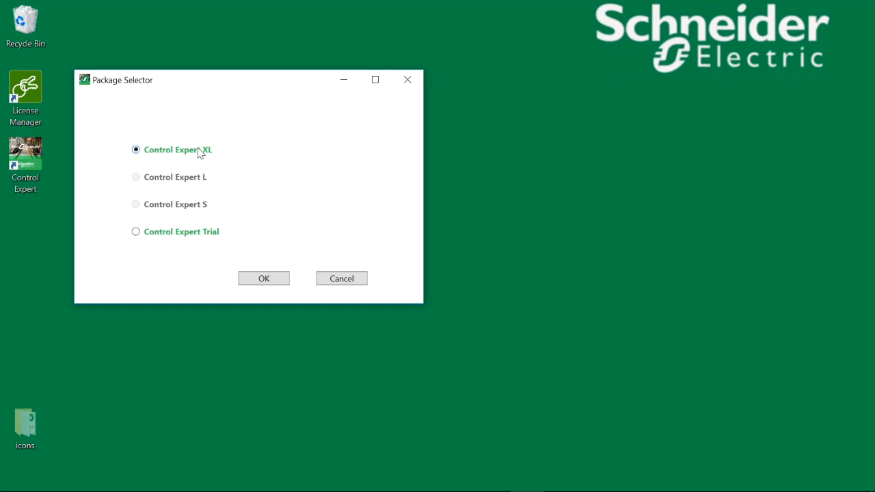
mouse_move(189, 167)
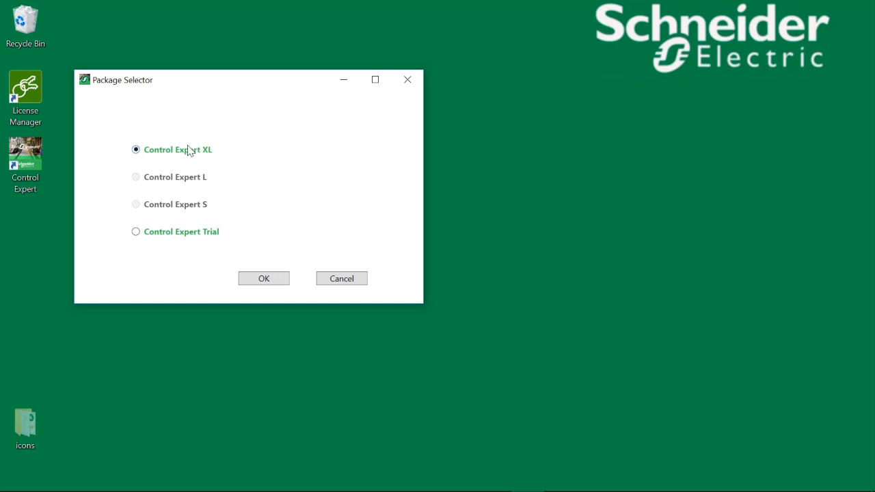
mouse_move(275, 269)
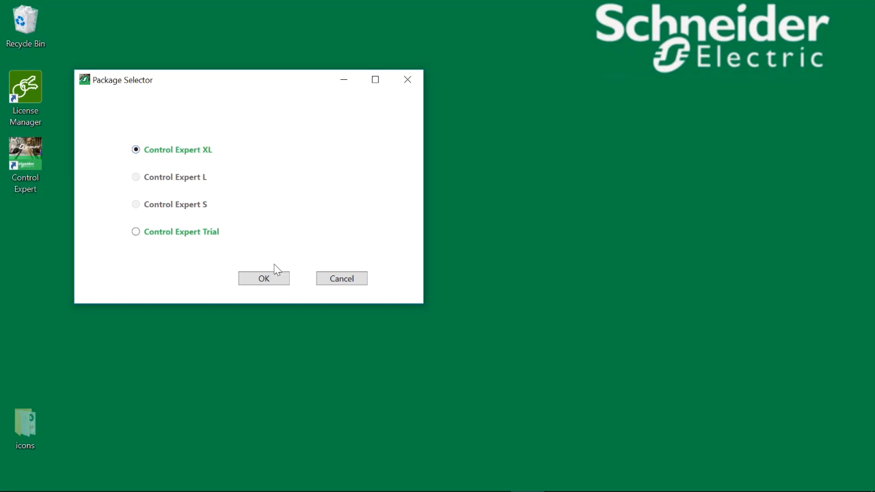
left_click(262, 279)
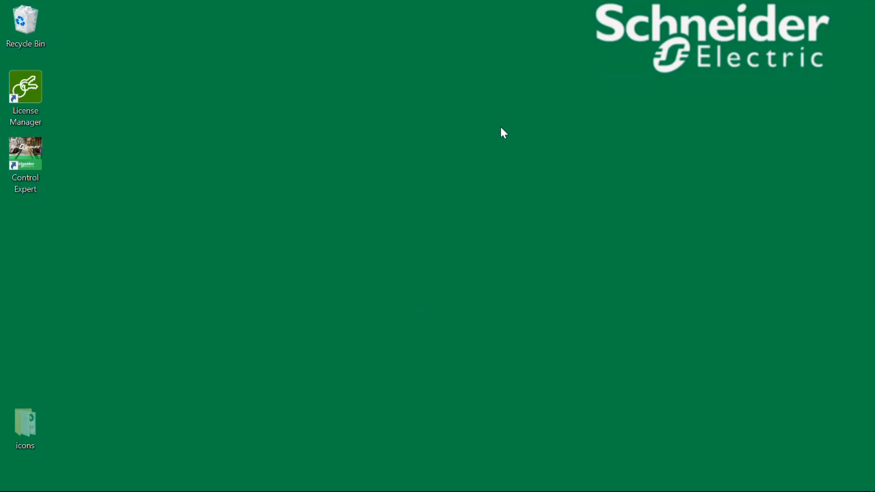
left_click(28, 156)
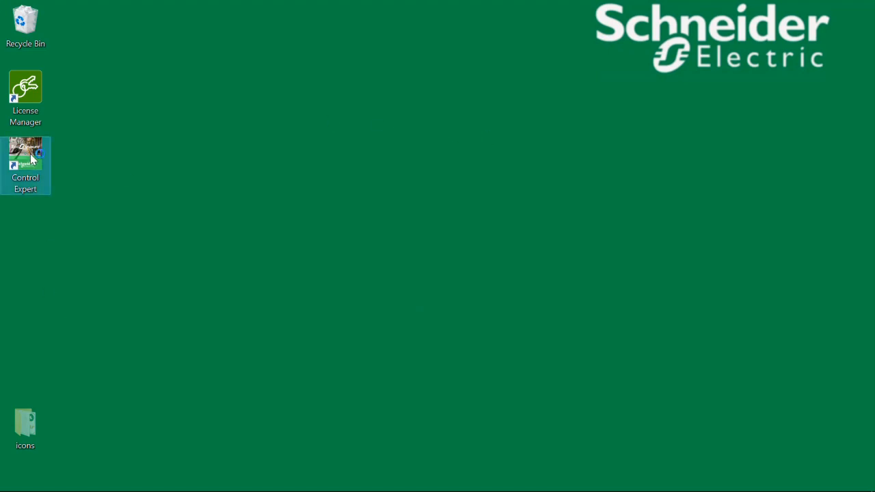
double_click(25, 153)
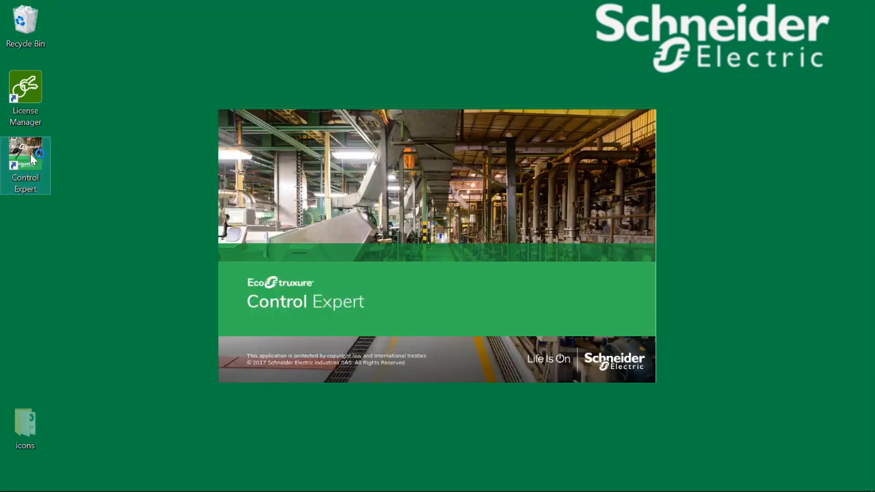
double_click(25, 155)
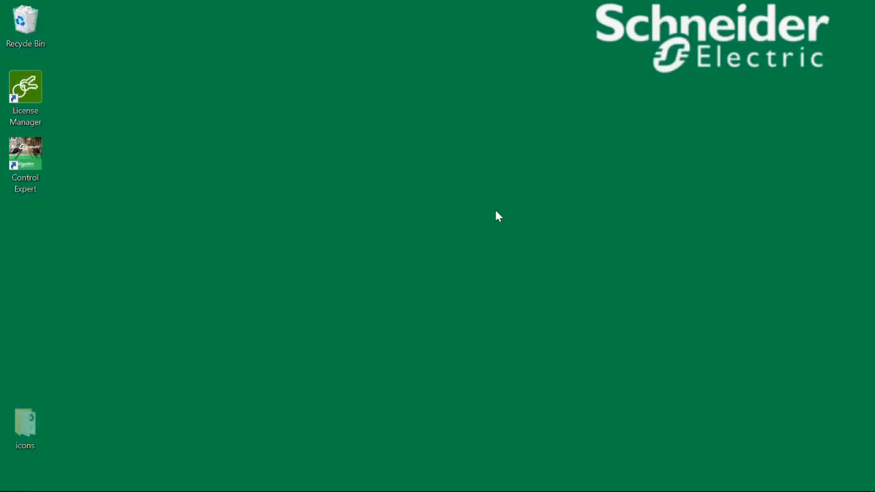
Step: Launch License Manager from the desktop to list the installed node-locked licenses
left_click(25, 86)
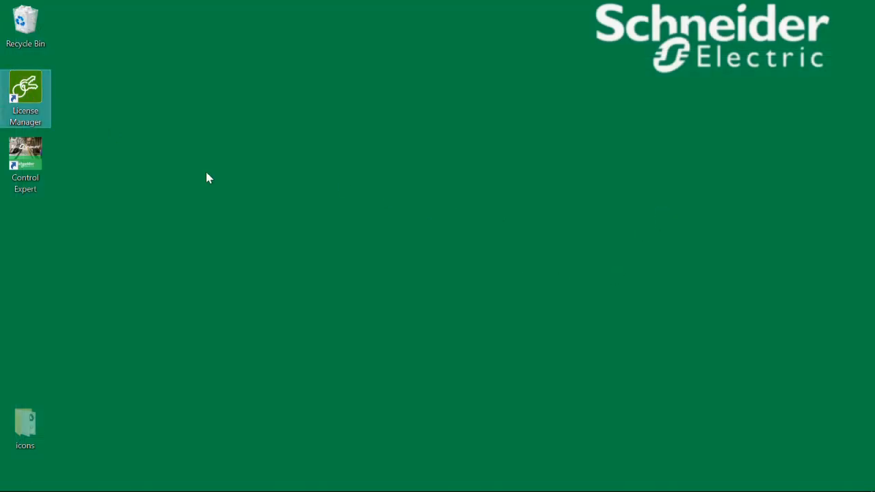
double_click(25, 85)
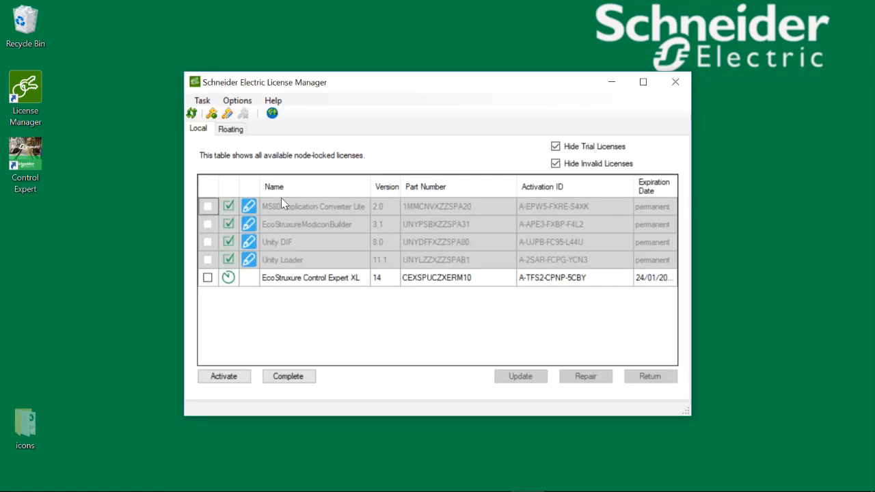
mouse_move(216, 266)
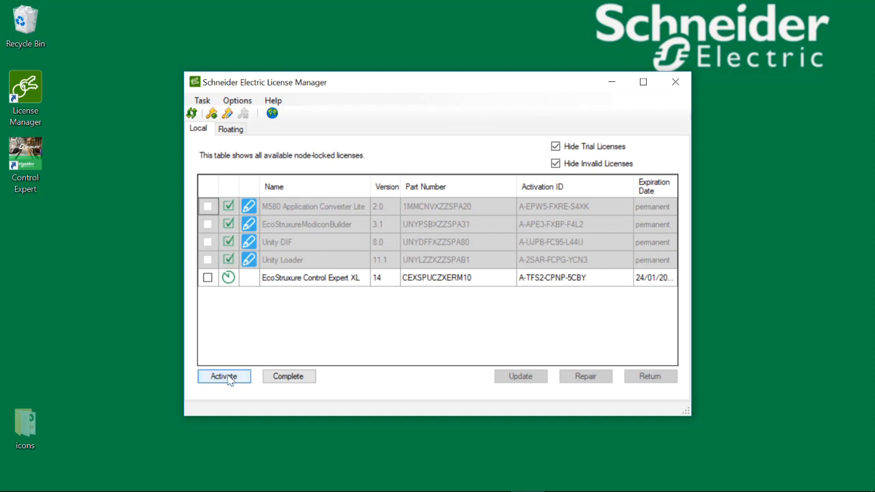
Step: Start an activation, browse the web-portal and by-phone methods with their contacts, then close the wizard
left_click(224, 377)
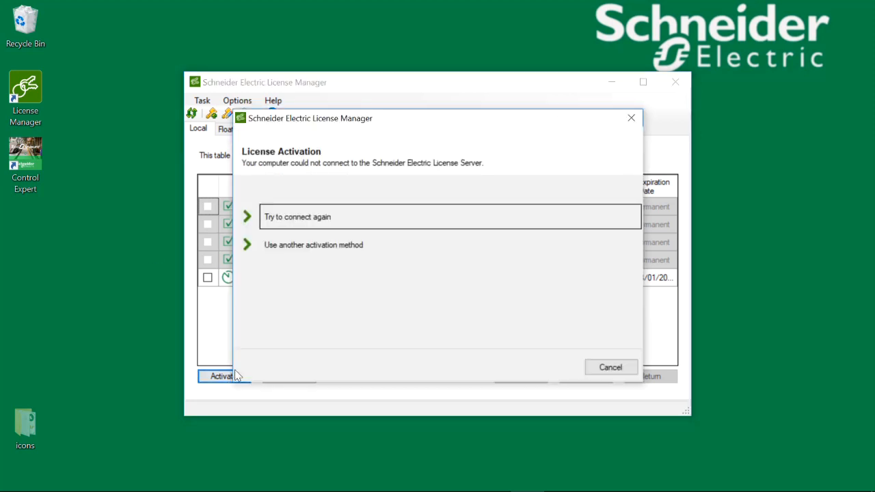
mouse_move(311, 251)
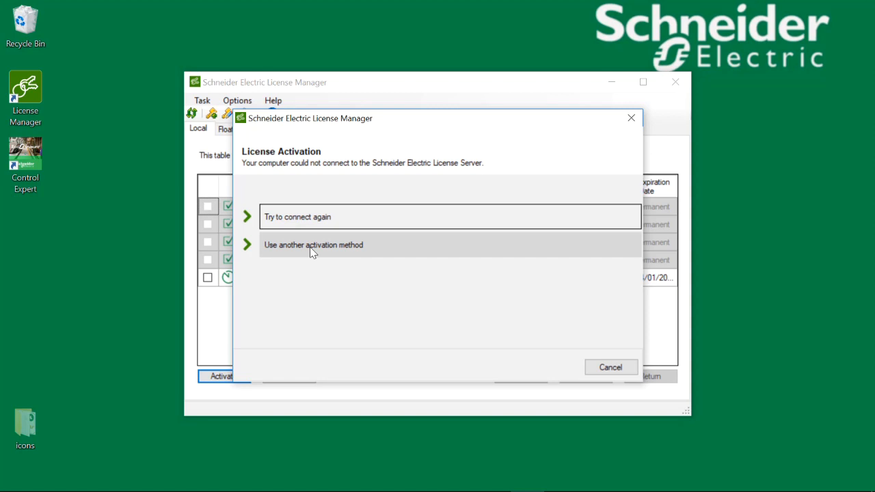
left_click(313, 244)
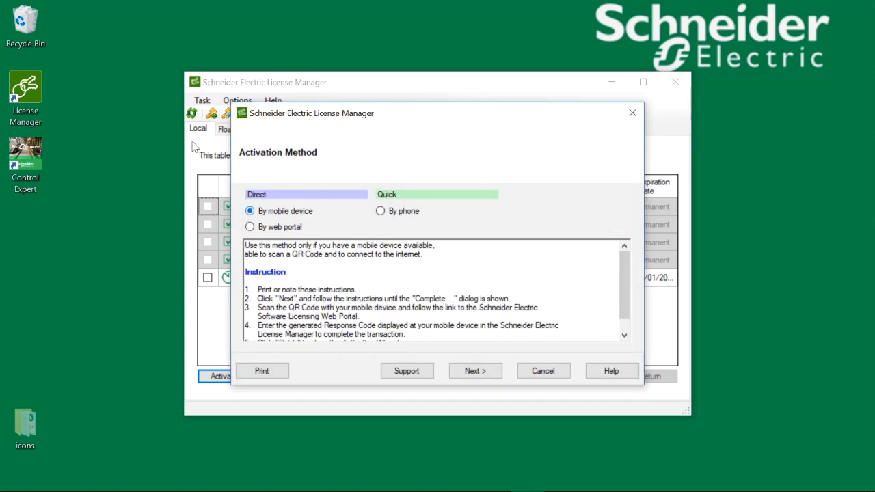
mouse_move(293, 223)
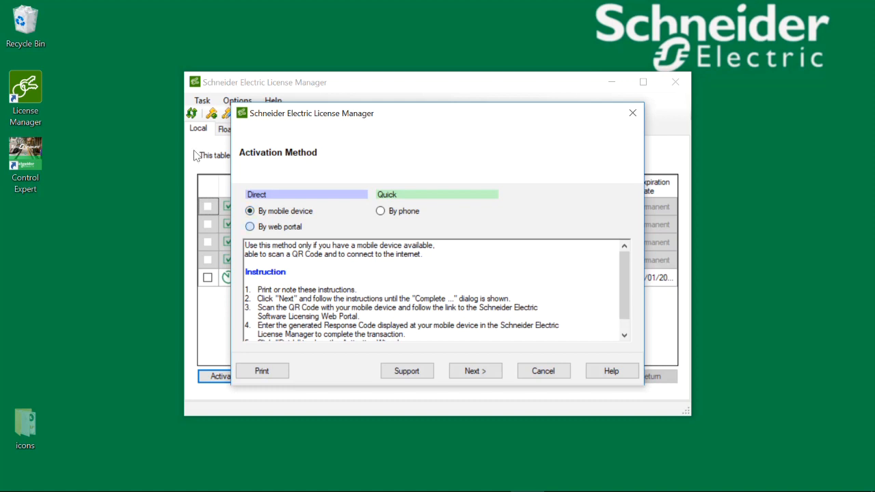
left_click(249, 227)
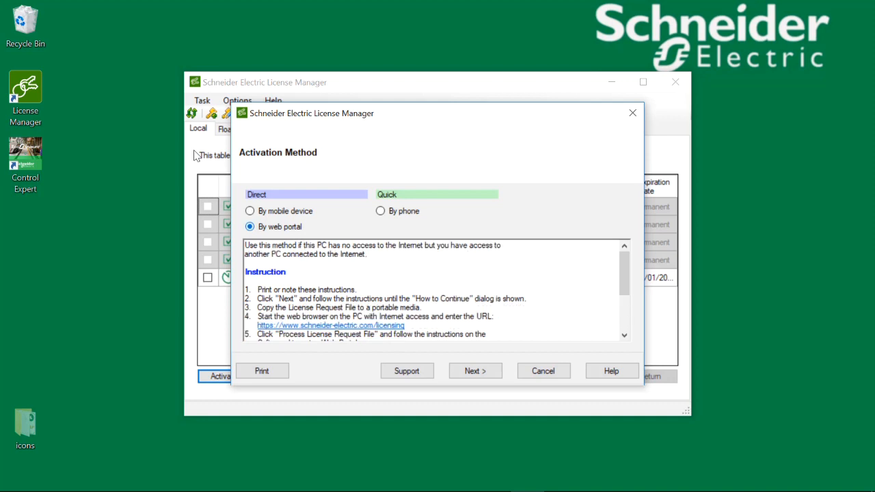
left_click(380, 210)
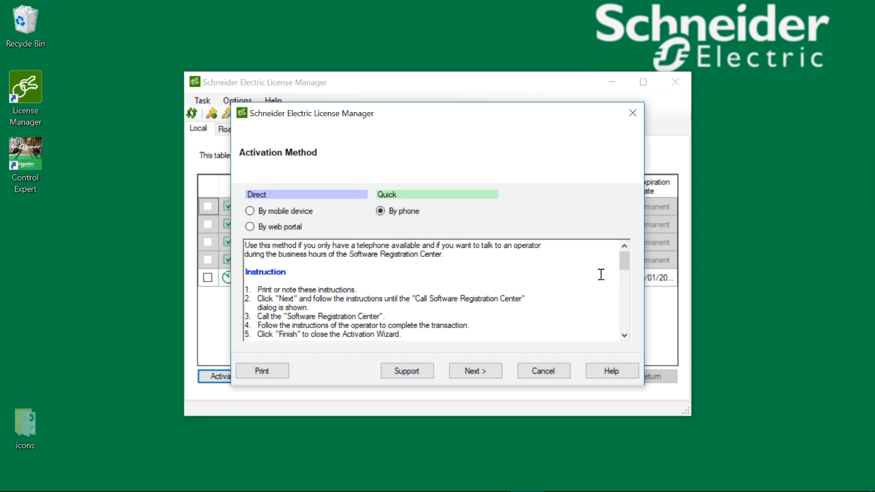
scroll("down", 3)
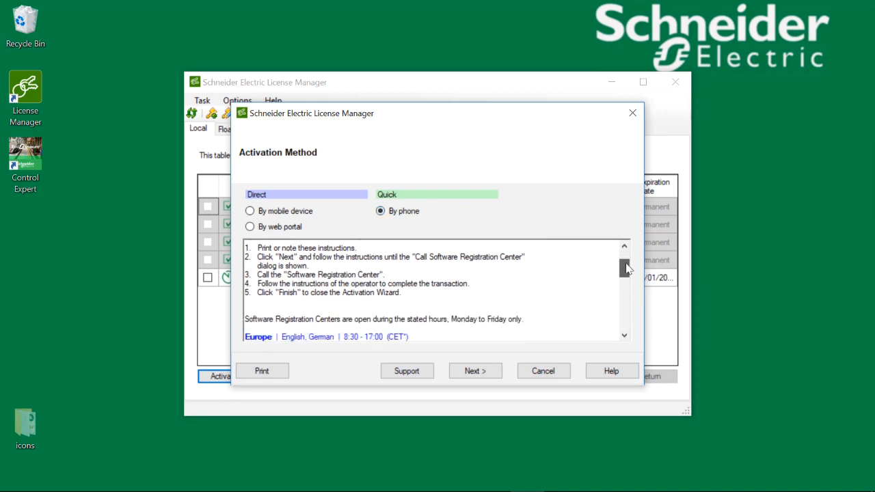
scroll("down", 3)
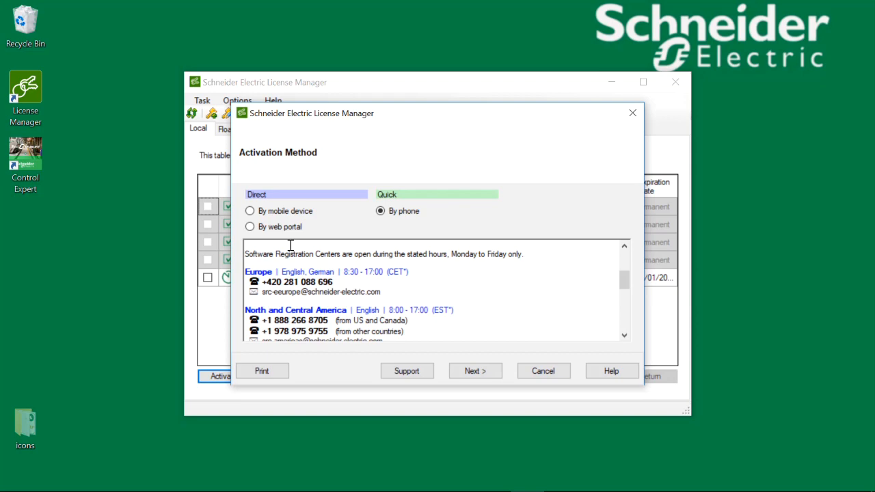
left_click(544, 371)
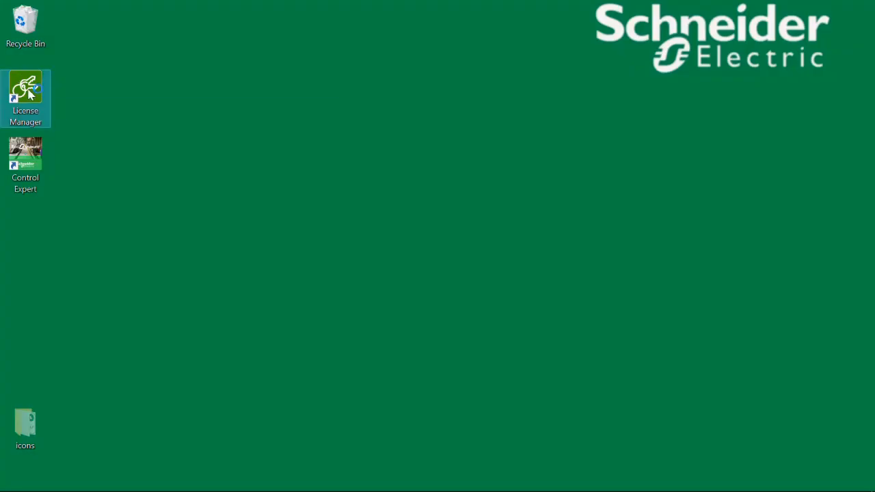
Step: Return the EcoStruxure Control Expert XL license from this computer and close the return summary
double_click(25, 85)
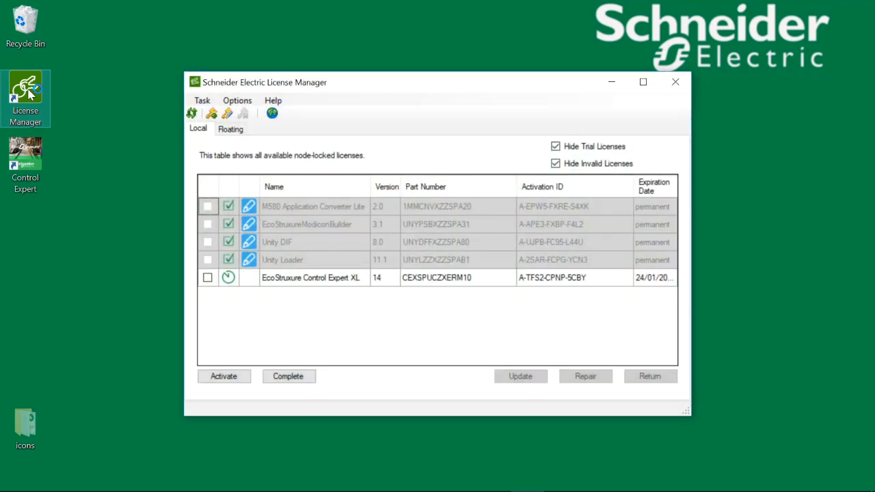
left_click(207, 277)
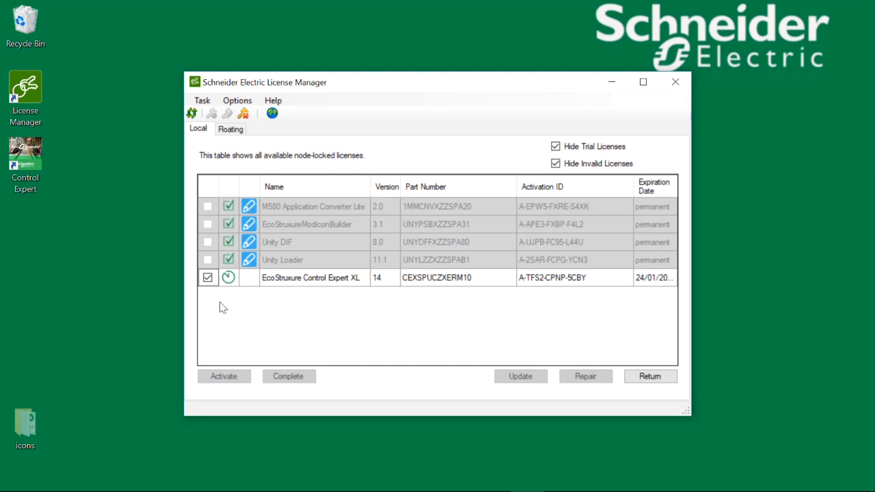
left_click(651, 376)
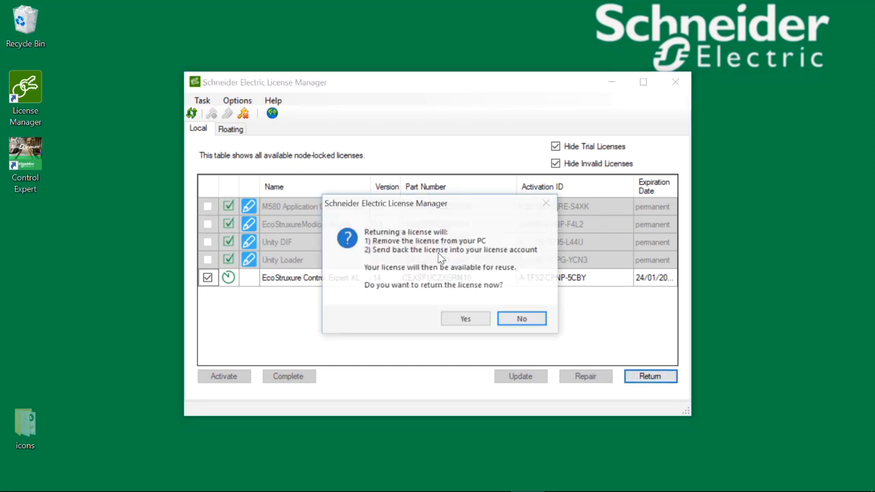
mouse_move(450, 328)
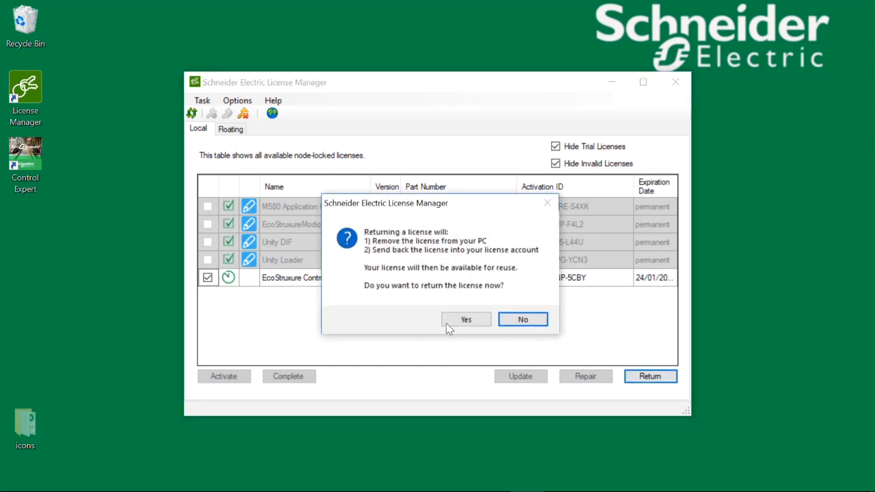
left_click(465, 320)
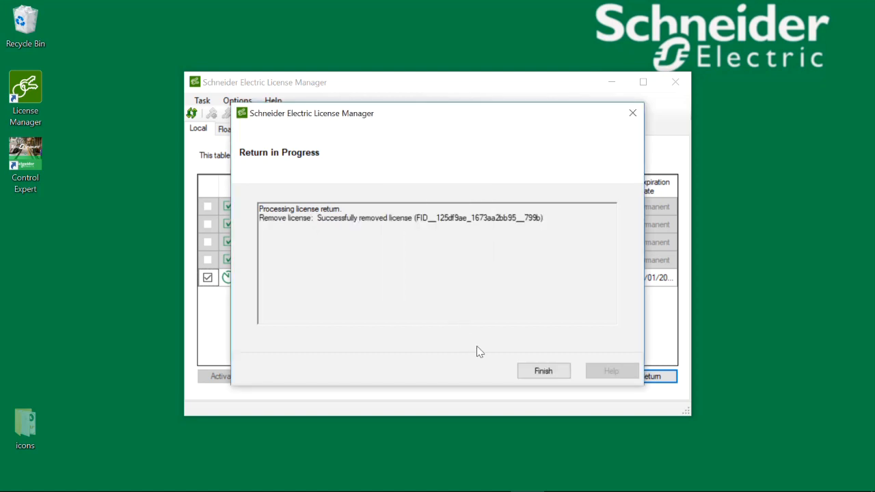
left_click(543, 371)
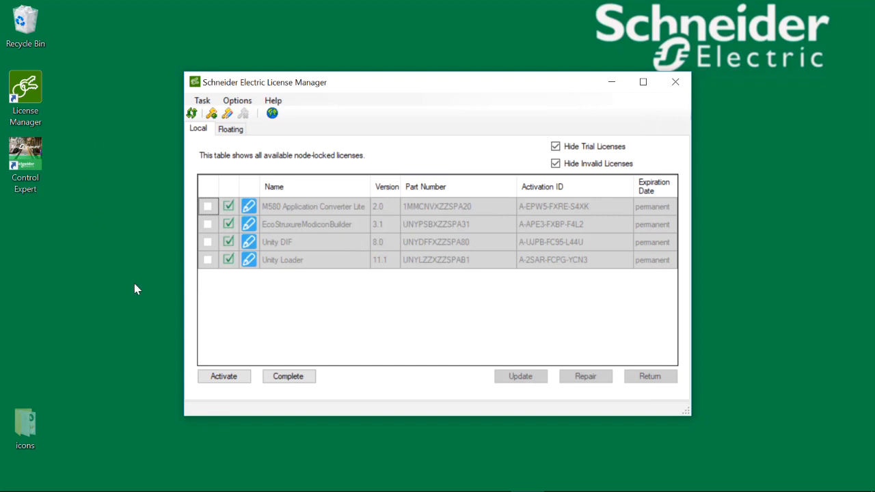
mouse_move(380, 290)
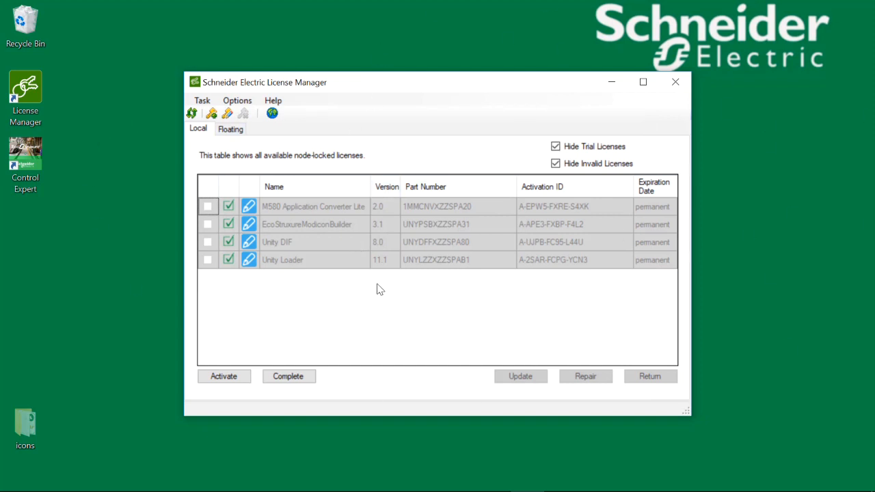
left_click(676, 82)
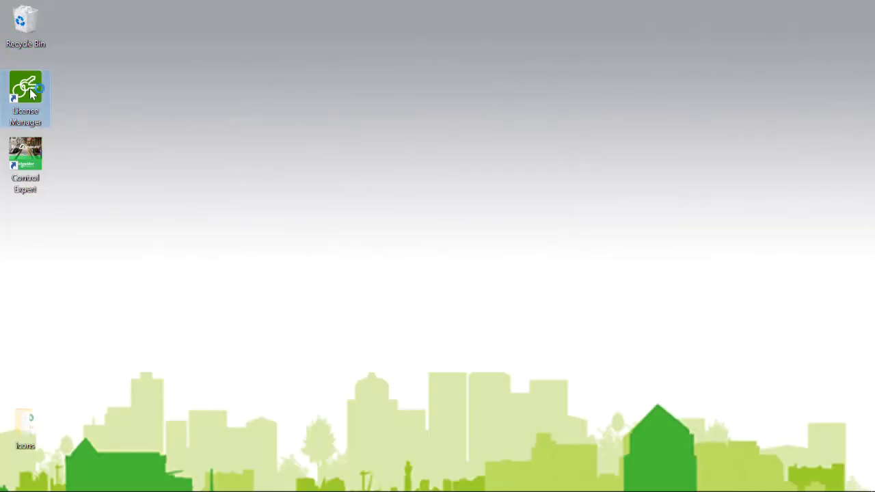
double_click(25, 89)
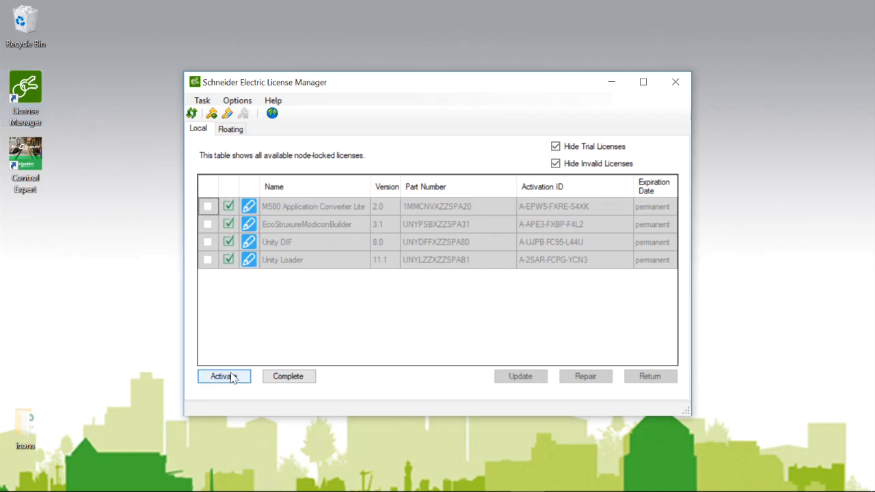
left_click(221, 376)
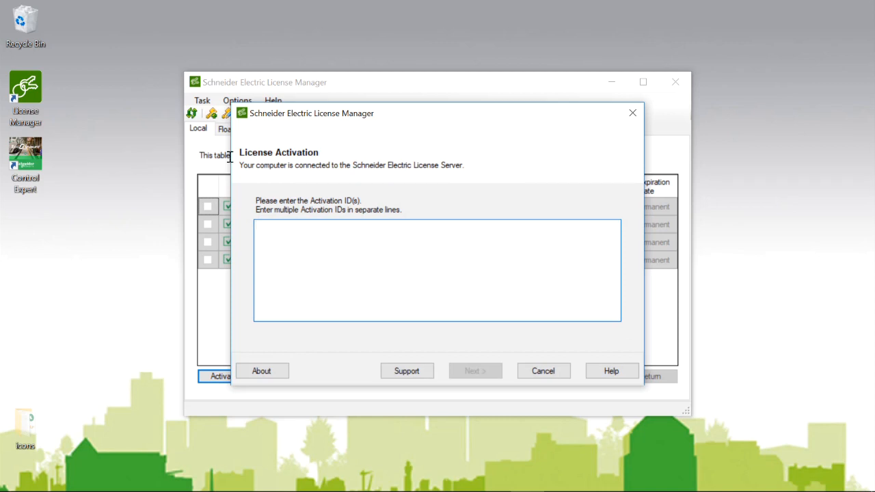
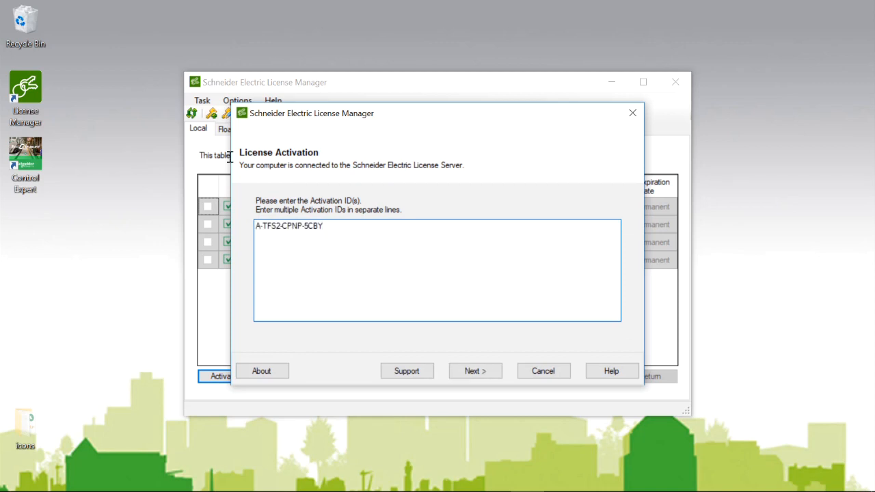
left_click(475, 371)
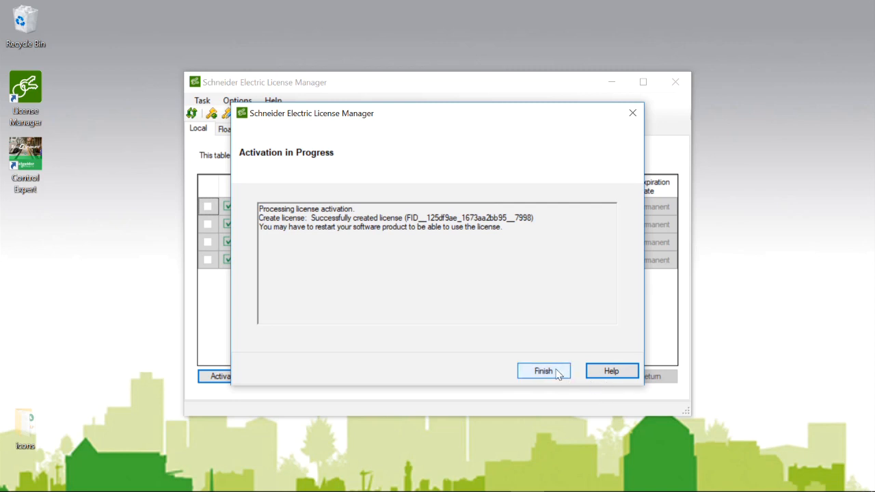
Step: Close the successful activation summary and the License Manager
left_click(544, 371)
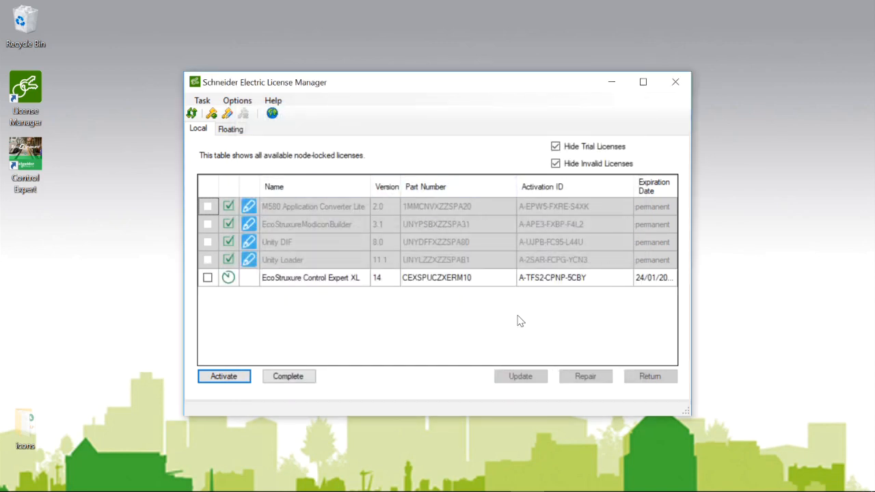
left_click(675, 82)
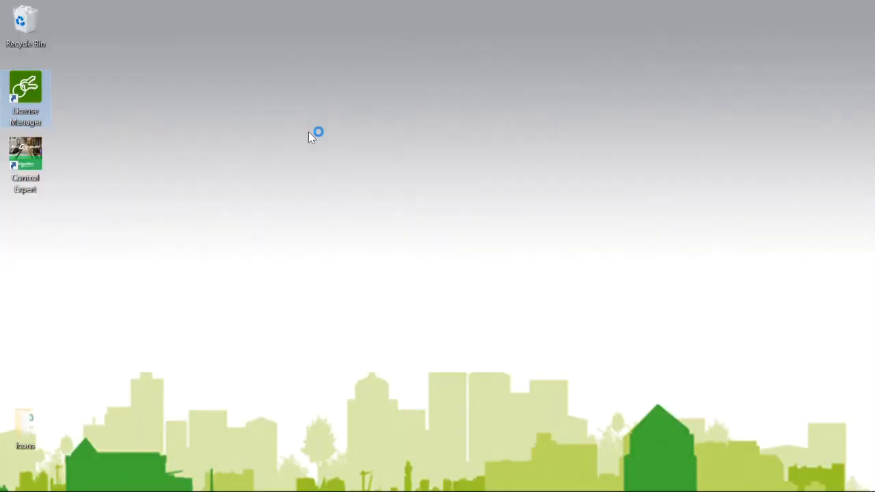
mouse_move(629, 211)
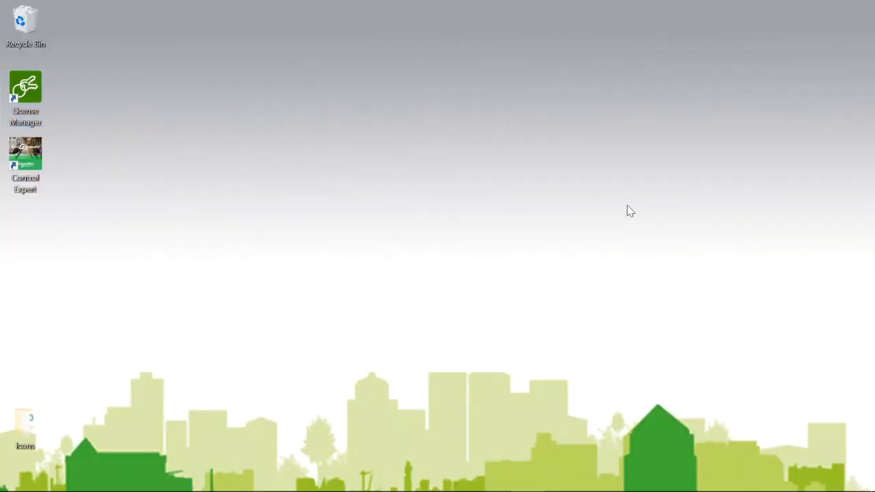
Step: Open the Software Licensing Web Portal, submit the e-mail on the login page, then return to the home page
double_click(25, 85)
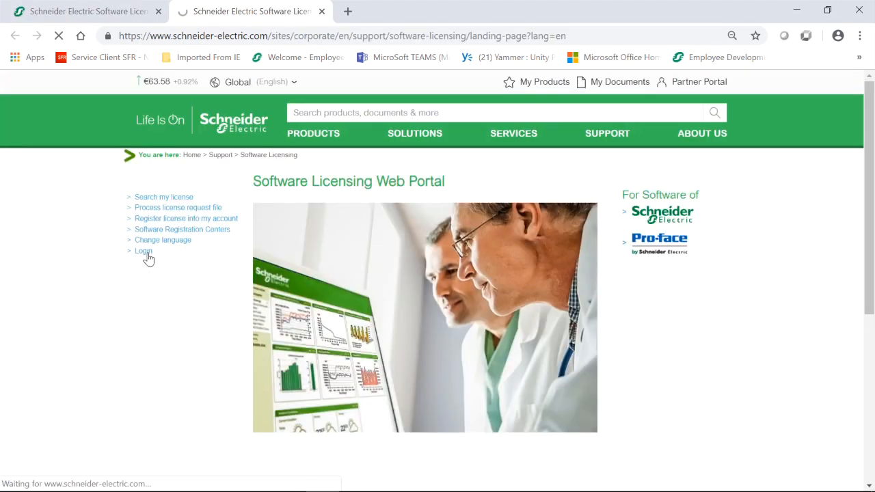
left_click(142, 252)
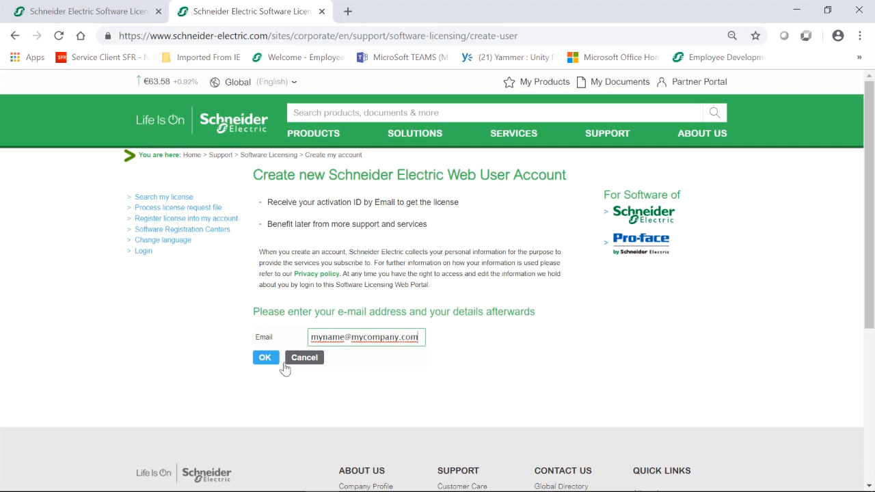
left_click(265, 358)
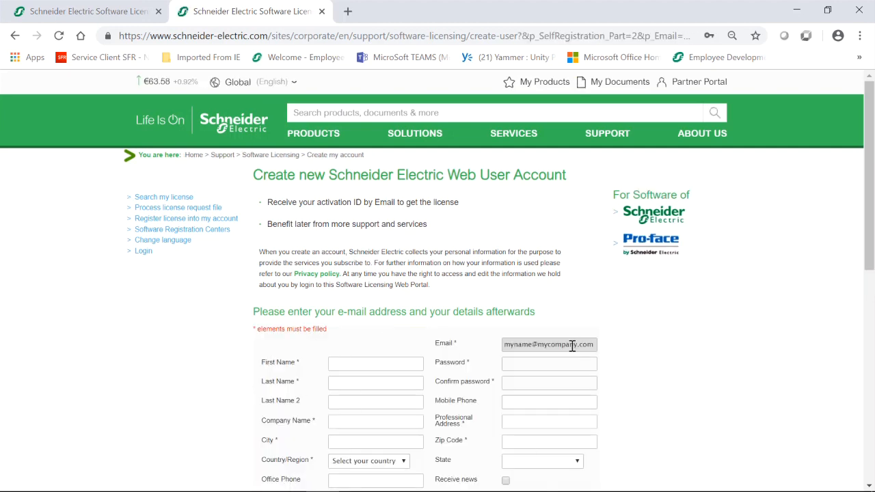
scroll("down", 3)
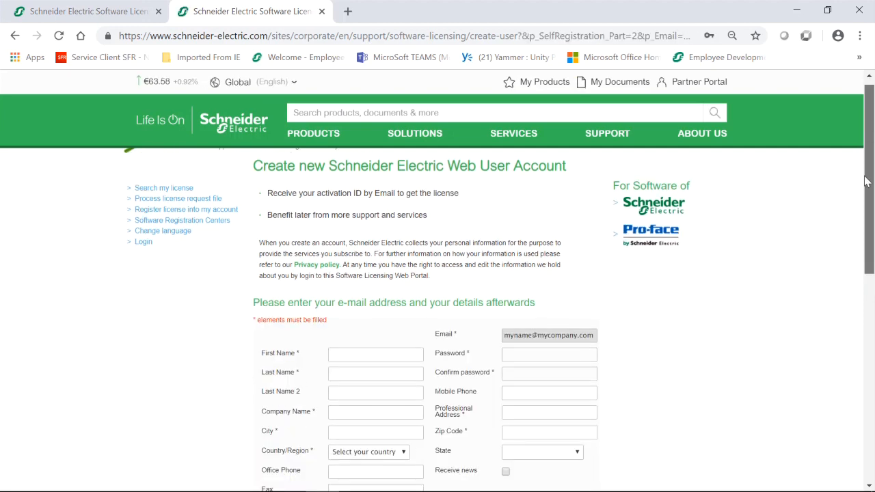
left_click(142, 252)
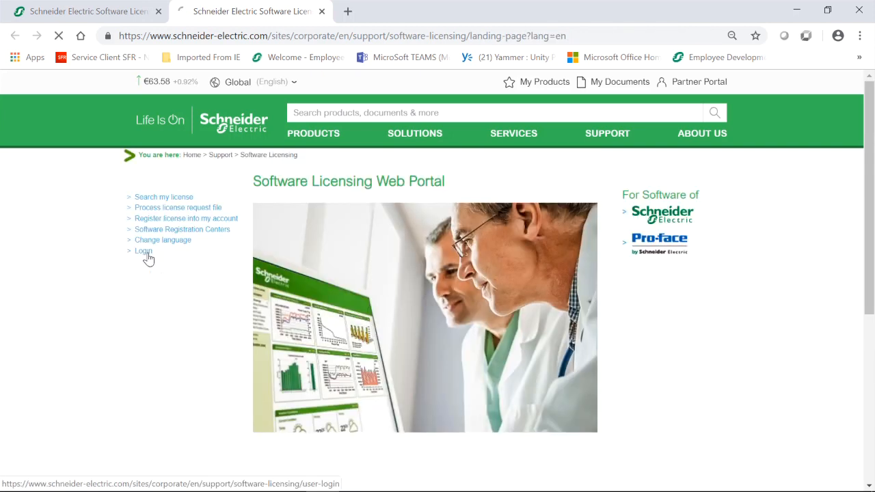
left_click(143, 252)
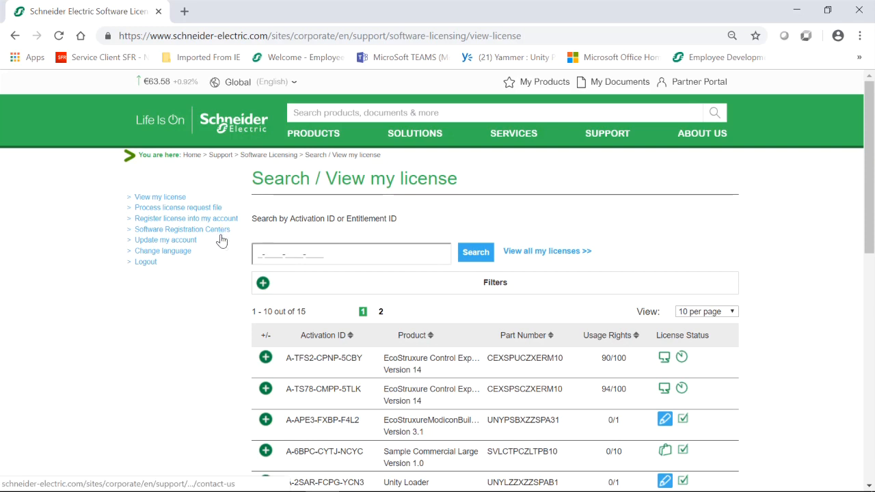
left_click(186, 219)
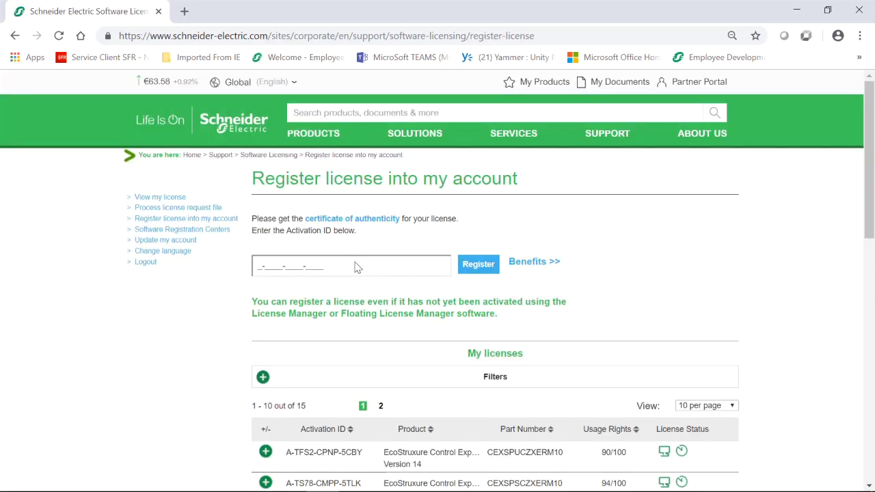
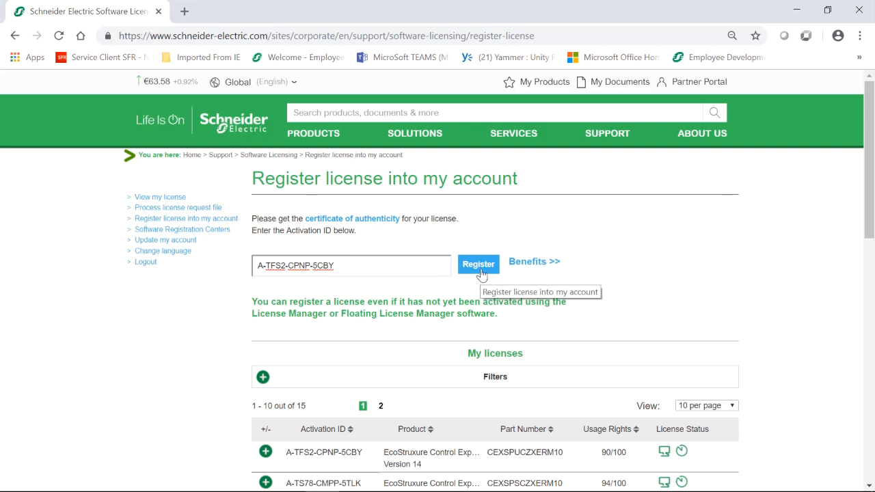
left_click(479, 264)
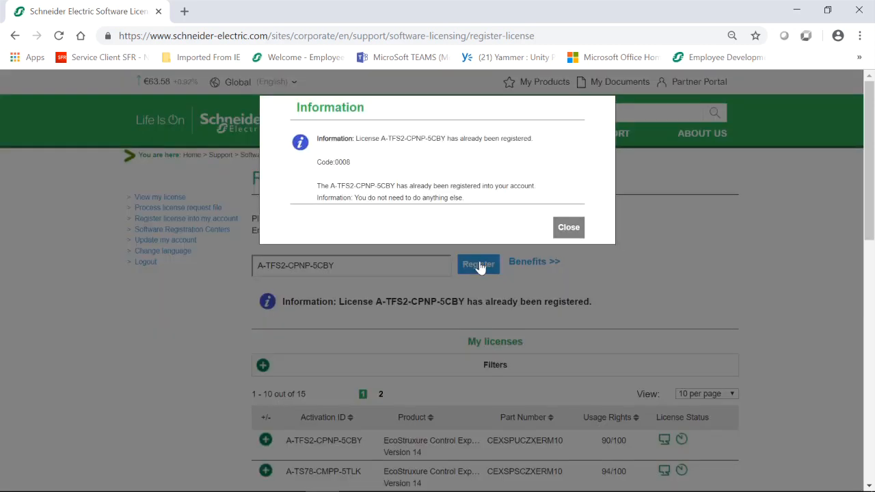
mouse_move(454, 150)
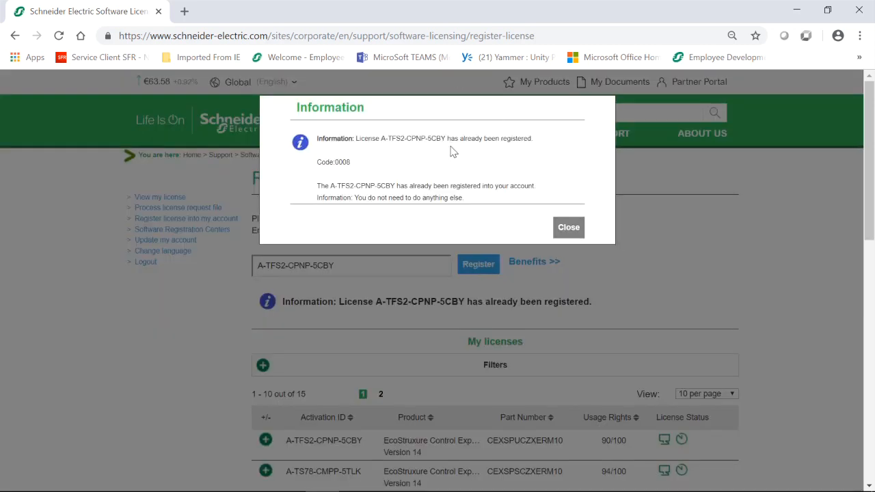